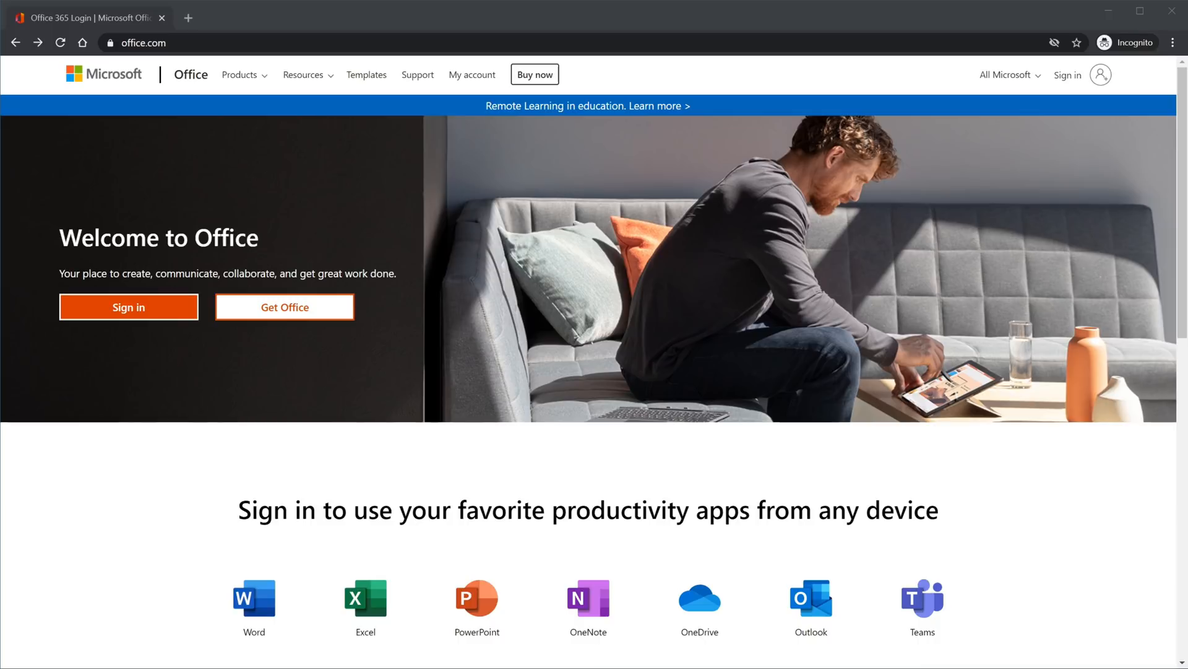
- Sign in to Office, go to PowerPoint, and open Amazing Presentation from Recent
left_click(283, 307)
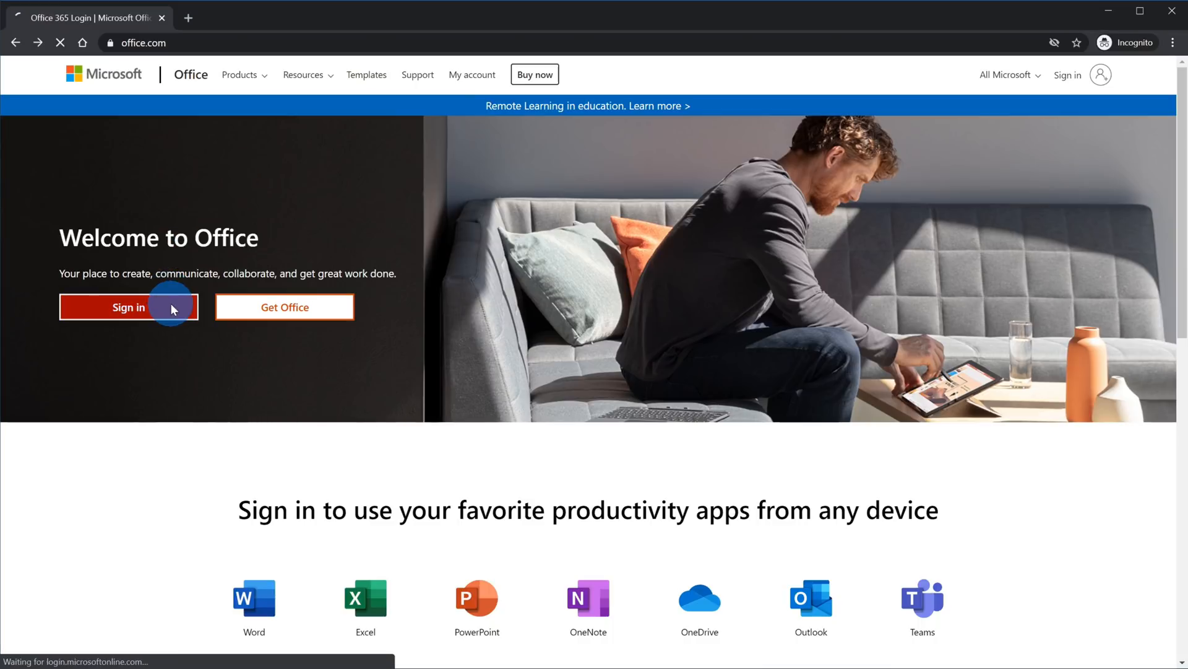
left_click(128, 307)
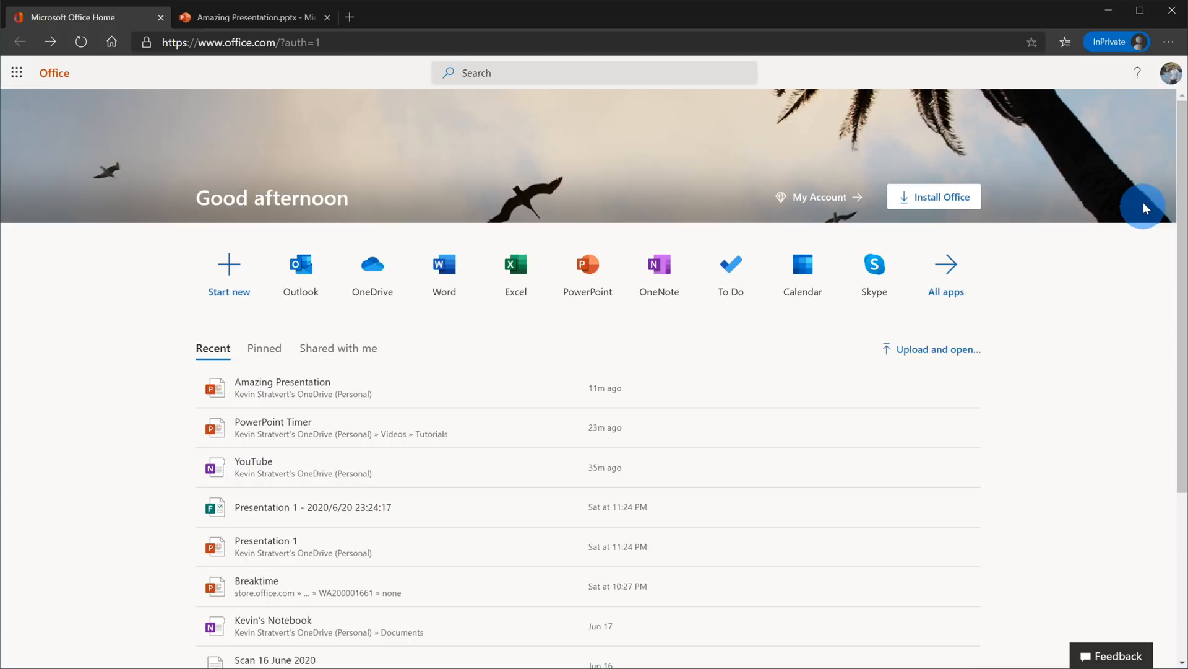
mouse_move(680, 190)
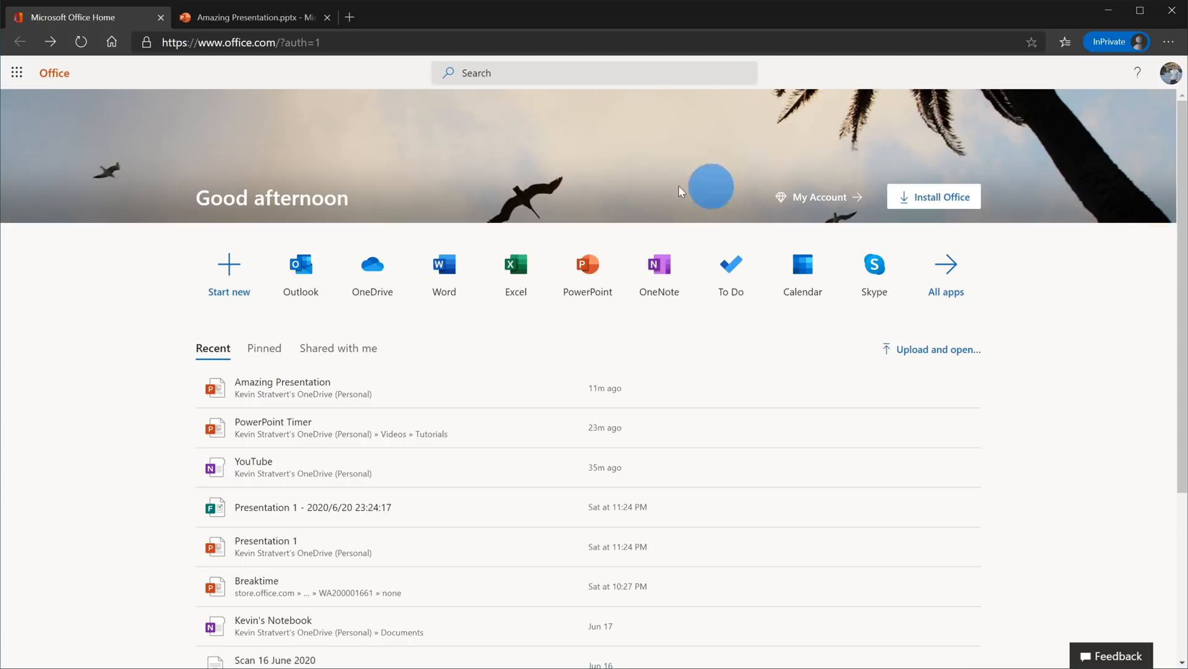
left_click(587, 264)
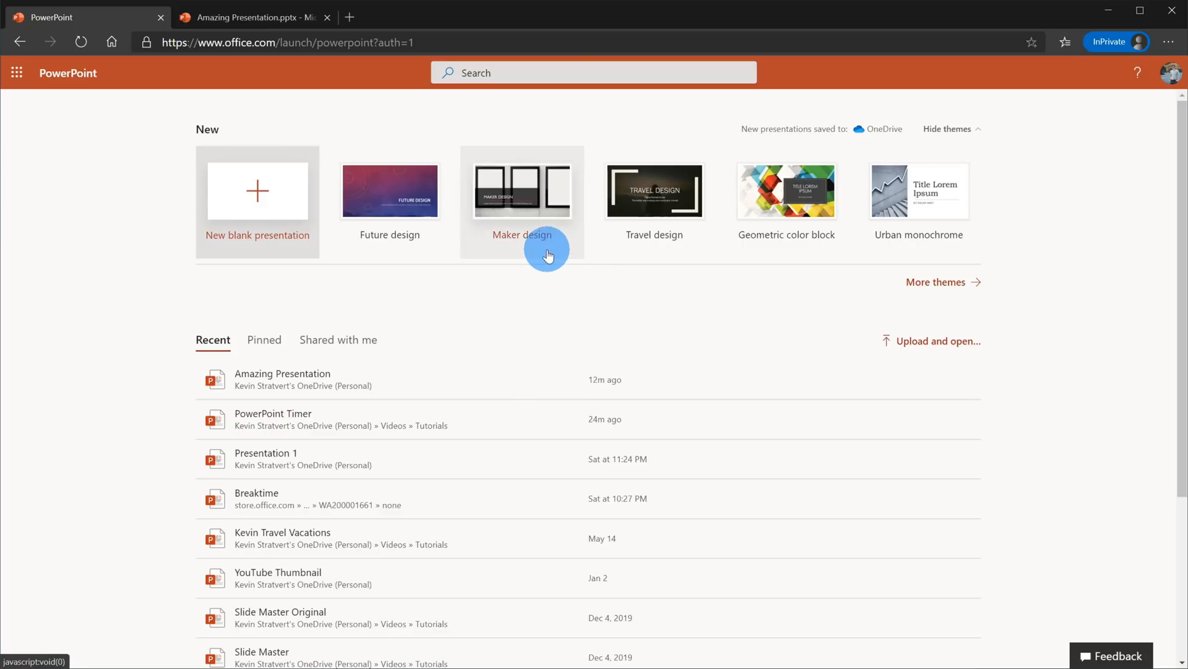
mouse_move(466, 451)
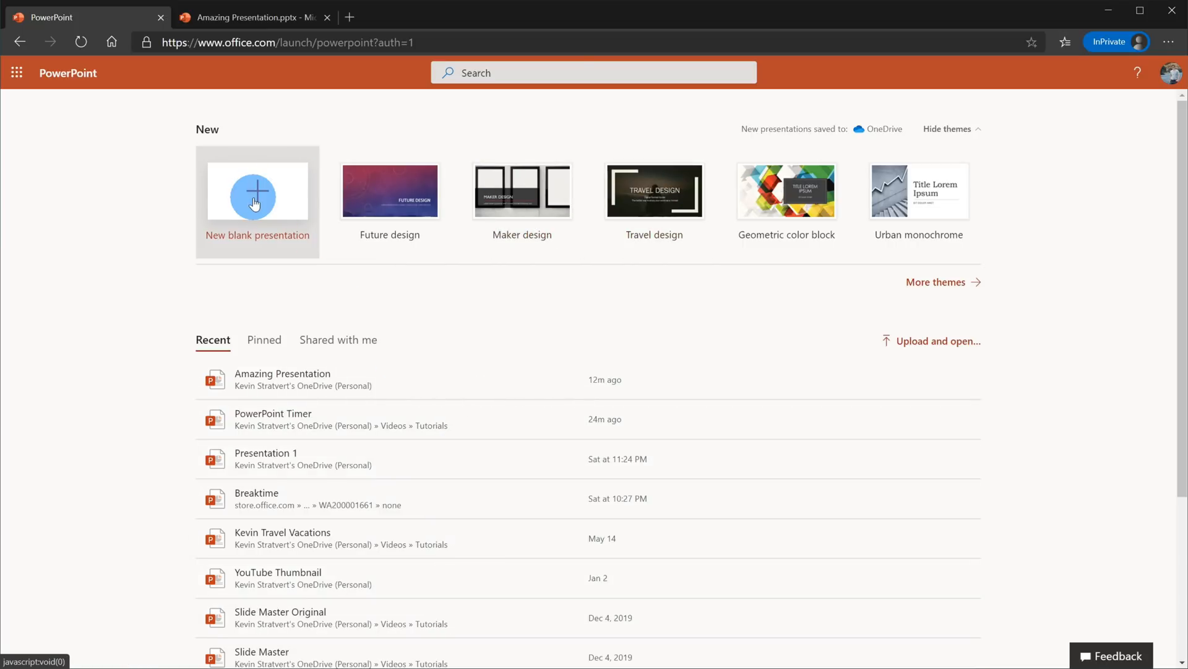
left_click(254, 17)
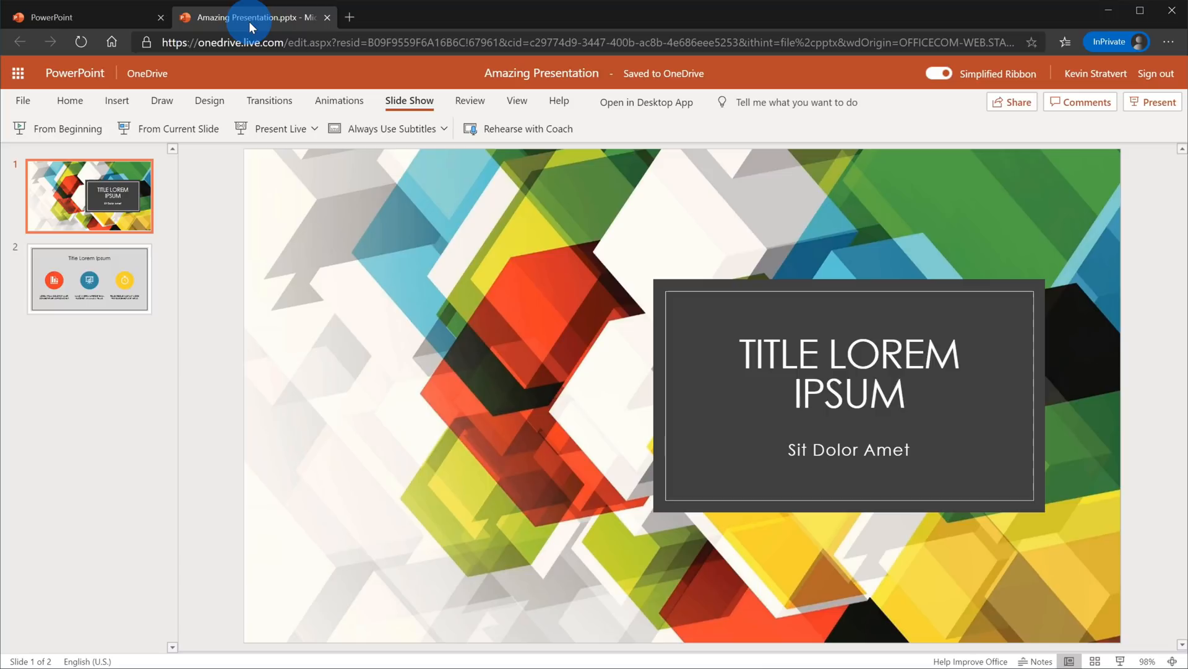
- Show the Slide Show ribbon with its presenting options for the deck
left_click(69, 94)
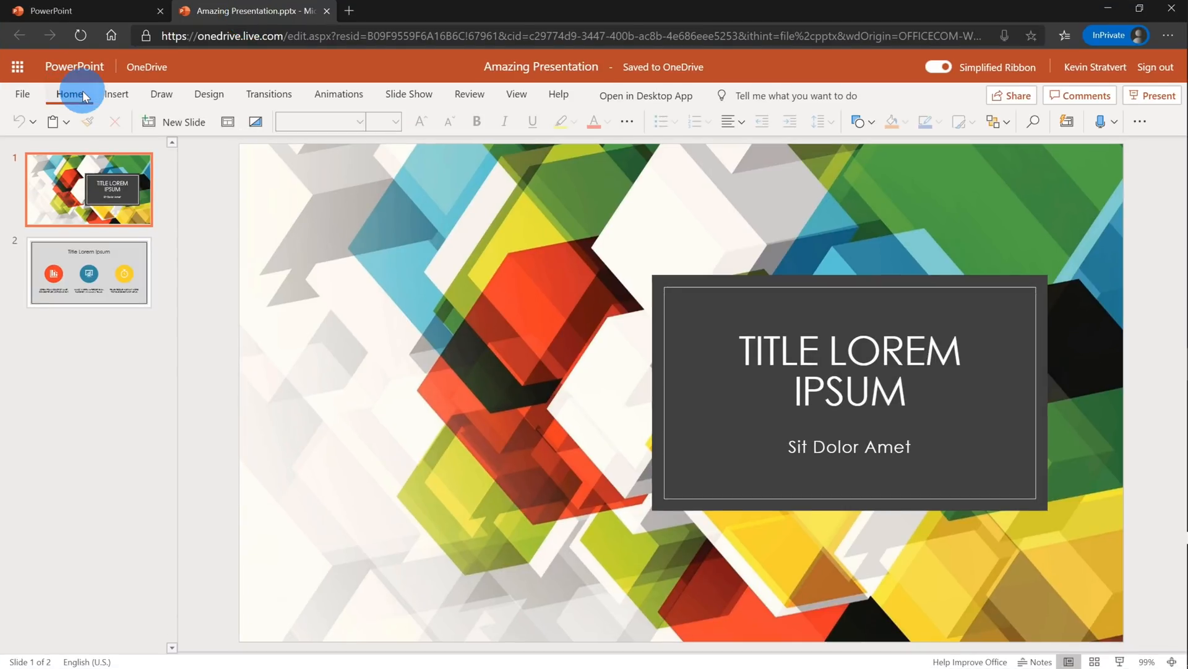
mouse_move(401, 89)
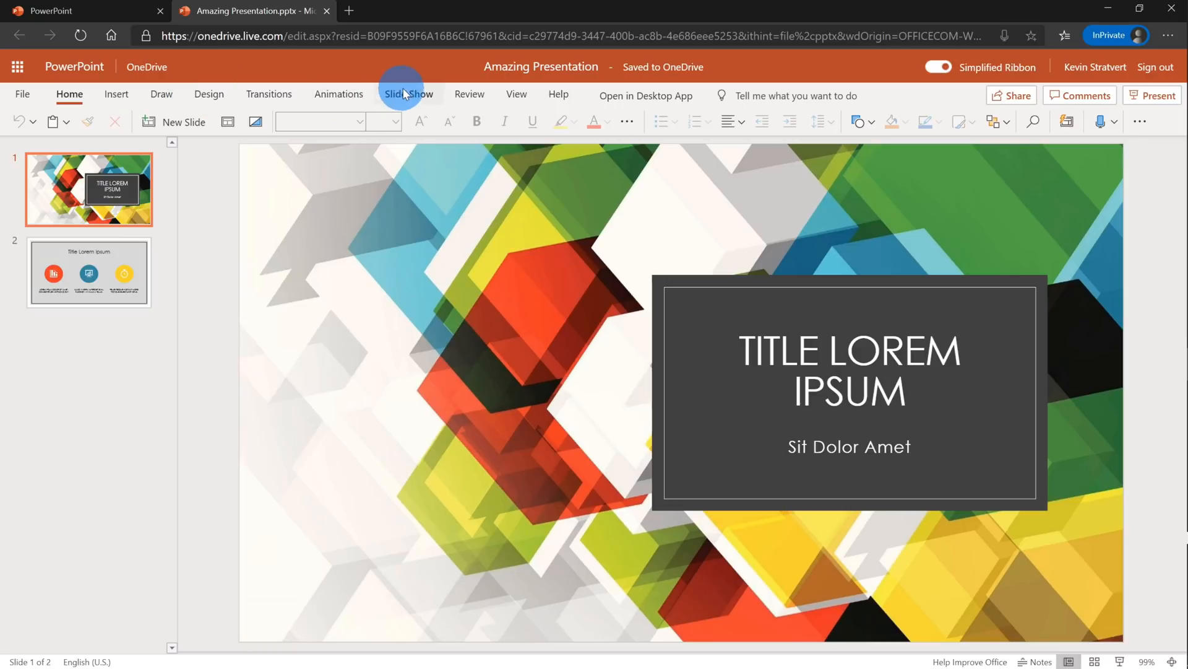
left_click(409, 94)
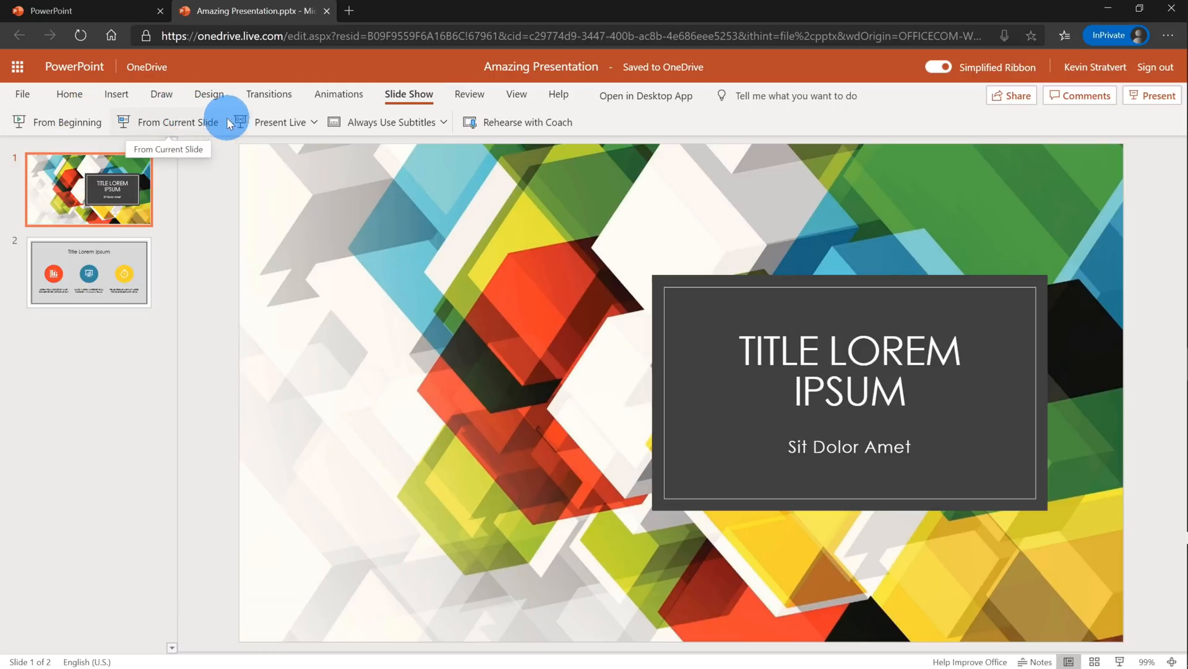
mouse_move(263, 126)
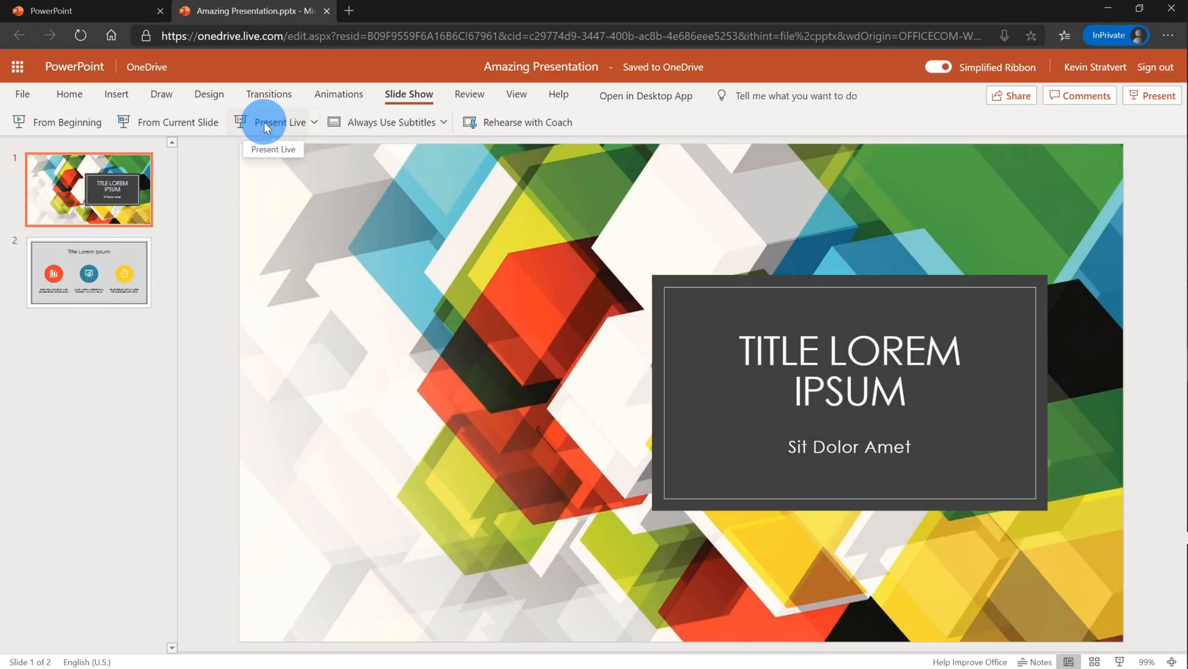
- Start a Present Live session, showing the QR code and join link, and scan it with the phone camera
left_click(284, 121)
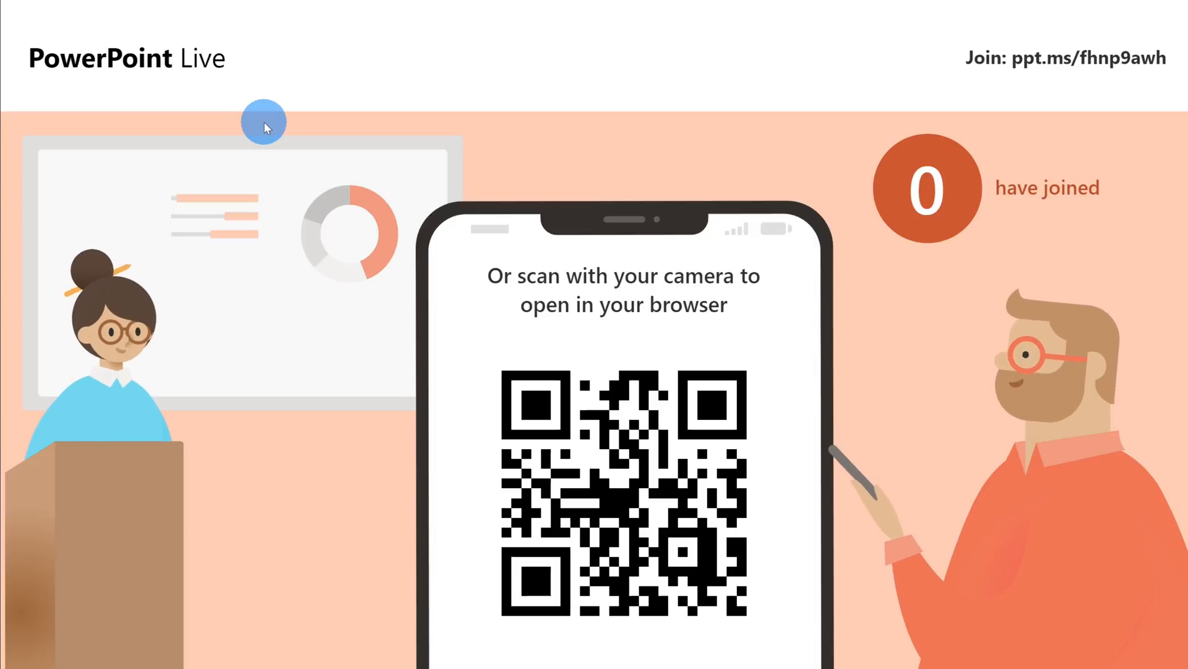
mouse_move(735, 357)
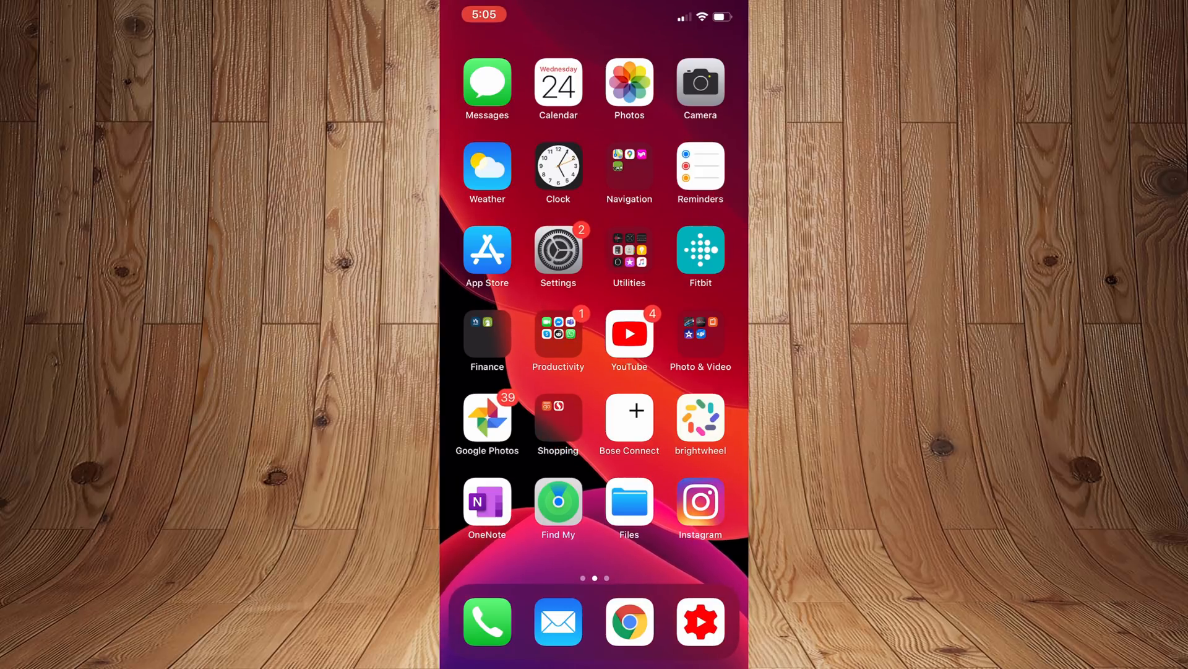
left_click(700, 81)
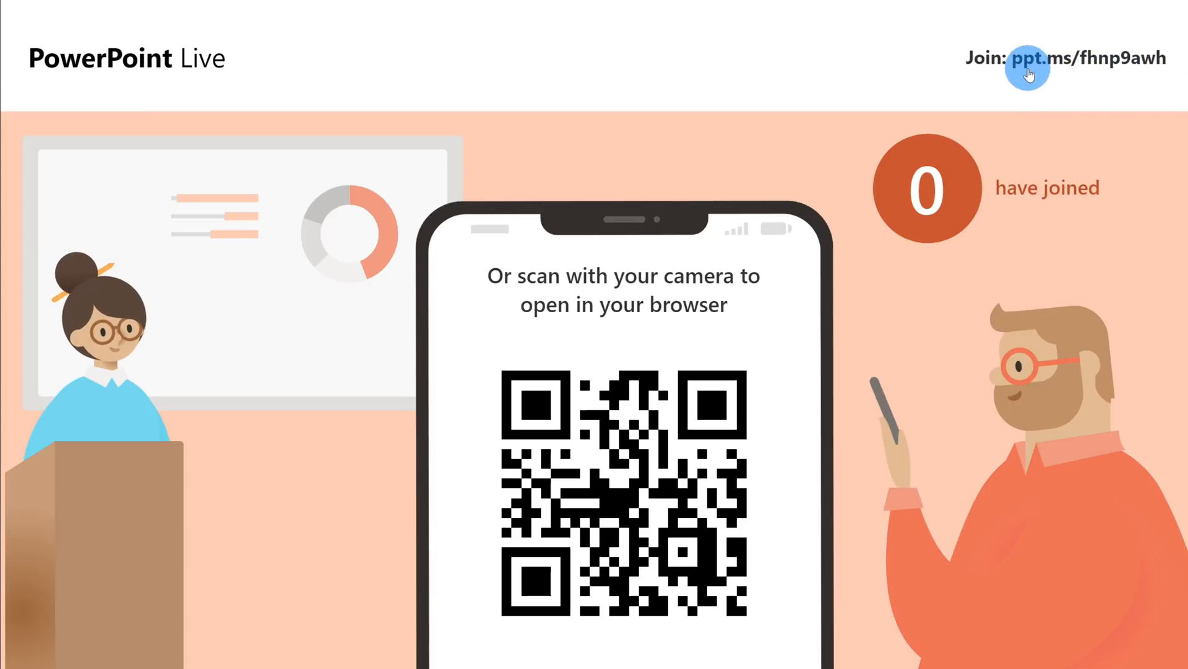
mouse_move(1104, 64)
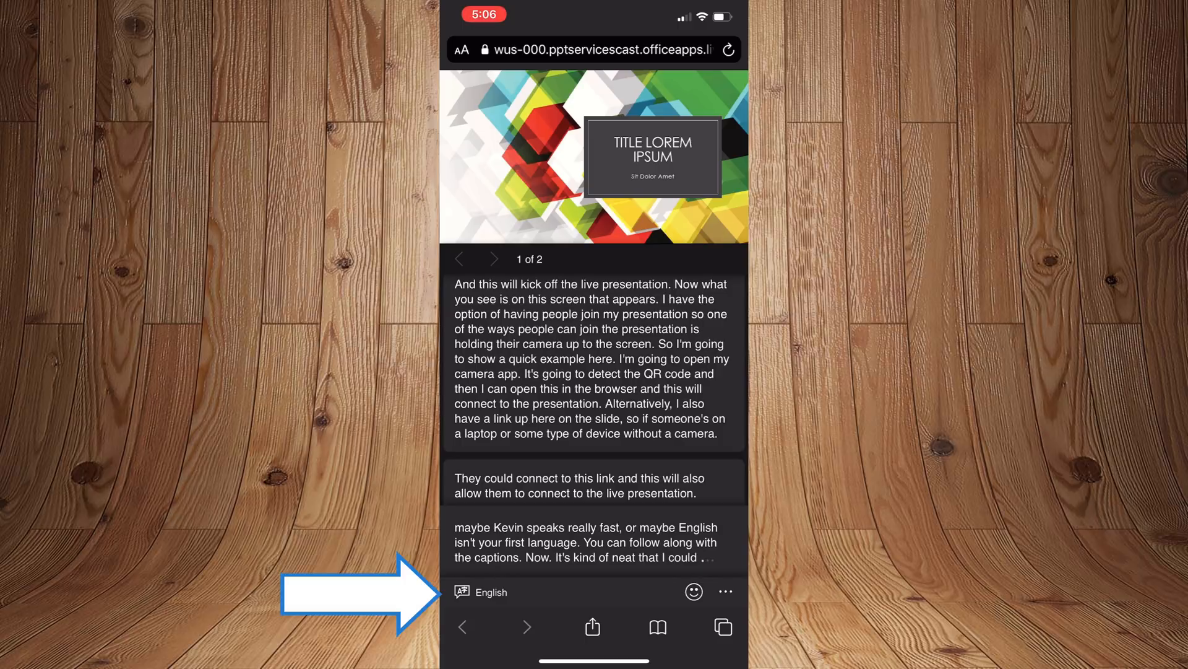
- Set the phone's transcript language to French after trying German
left_click(480, 591)
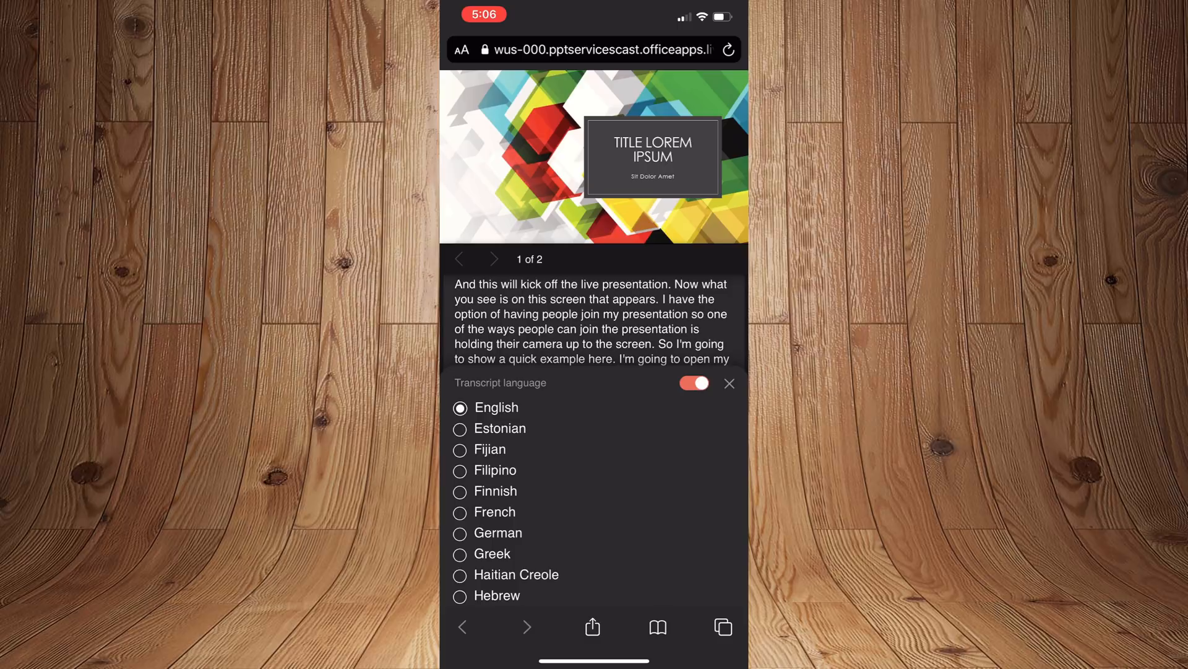
left_click(501, 533)
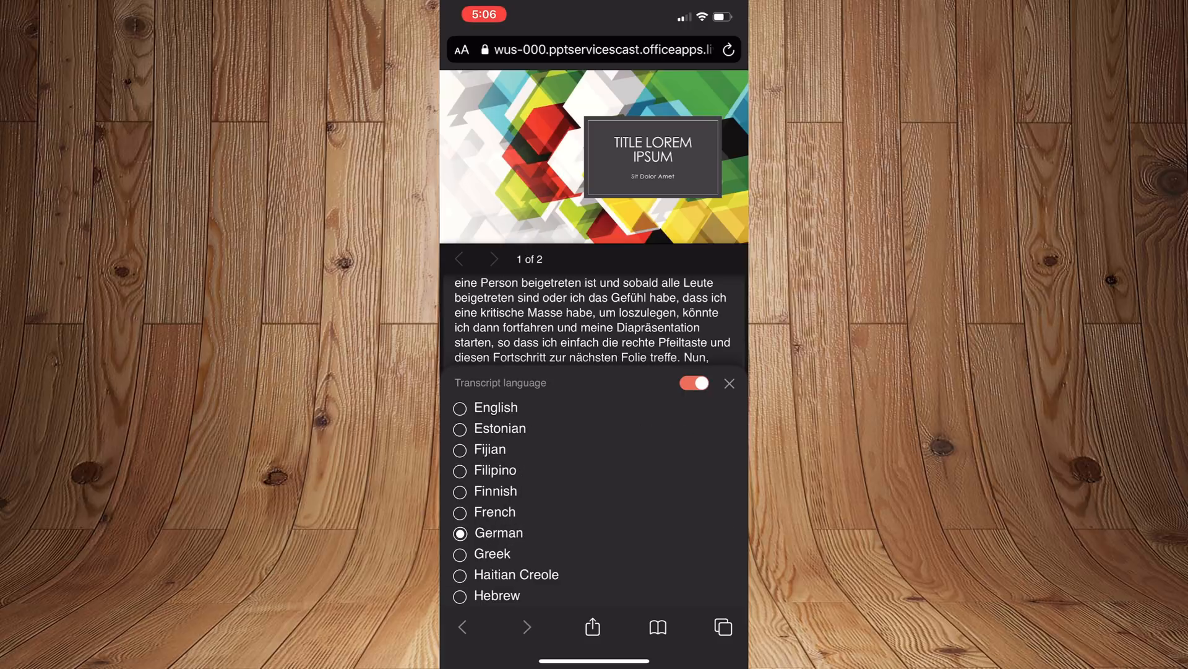
left_click(493, 511)
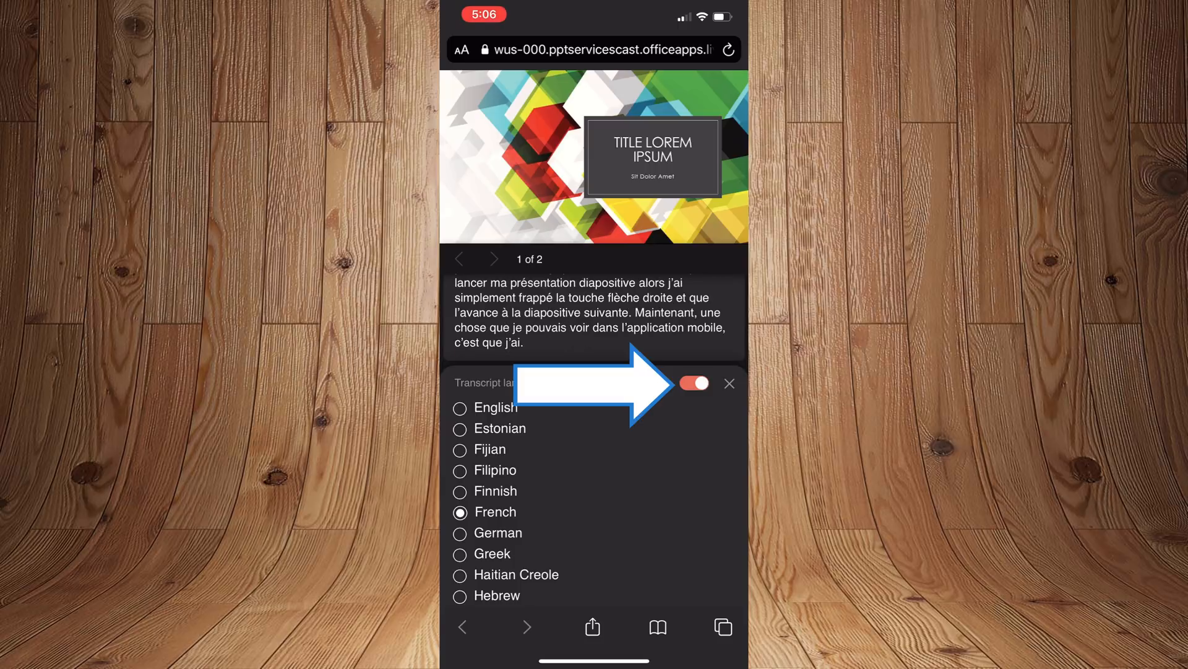
left_click(694, 383)
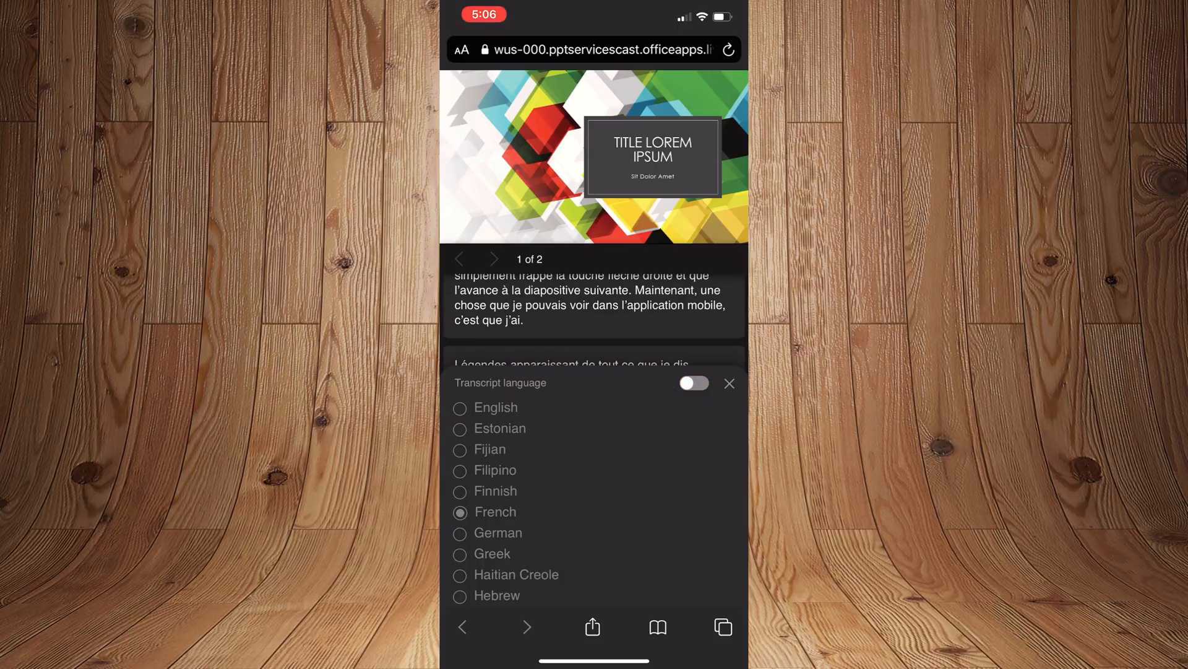
left_click(729, 384)
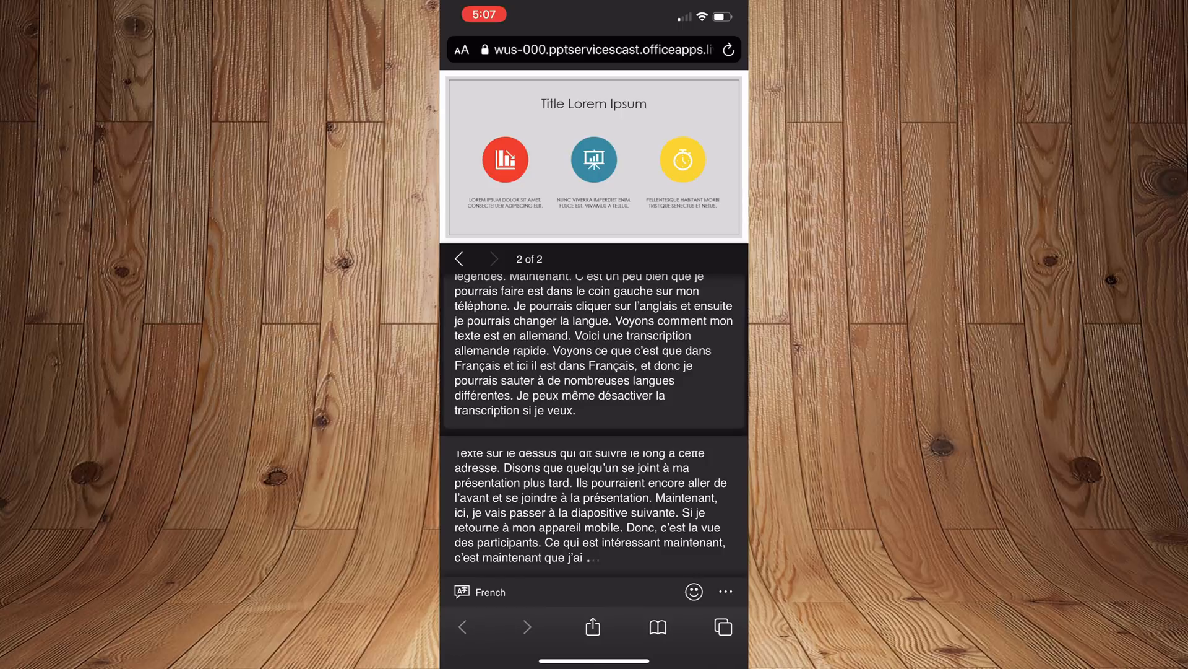
- Browse back to slide 1 on the phone, then jump to the presenter's current slide
left_click(458, 259)
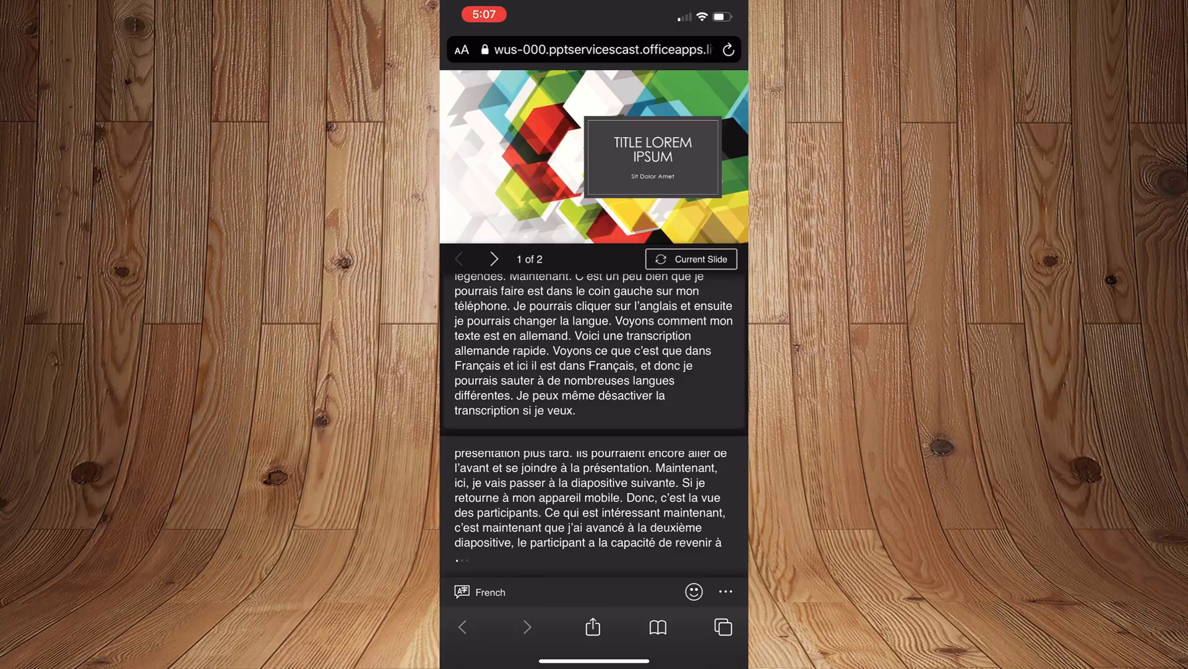
left_click(493, 259)
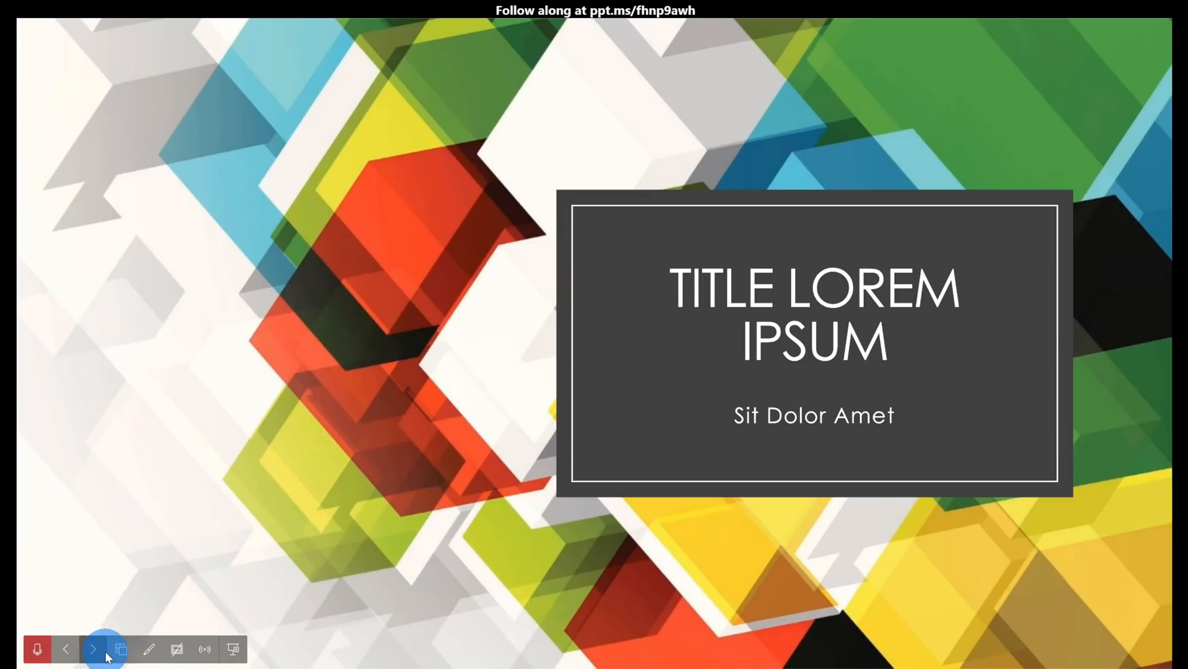
left_click(94, 647)
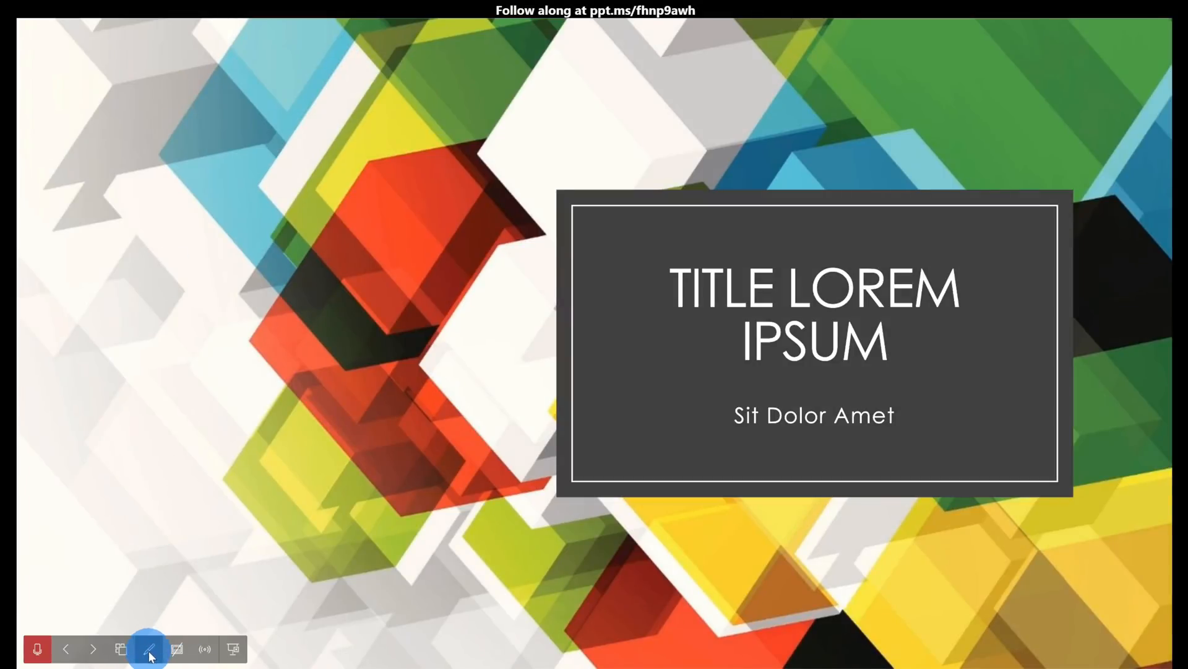
left_click(139, 649)
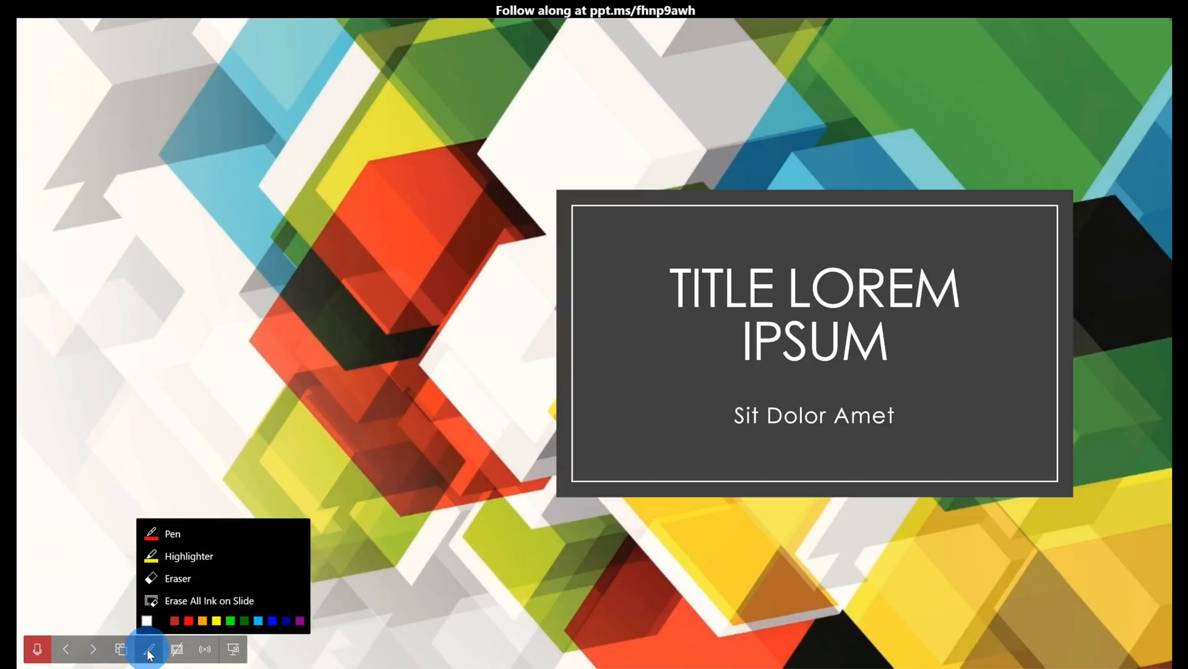
left_click(142, 649)
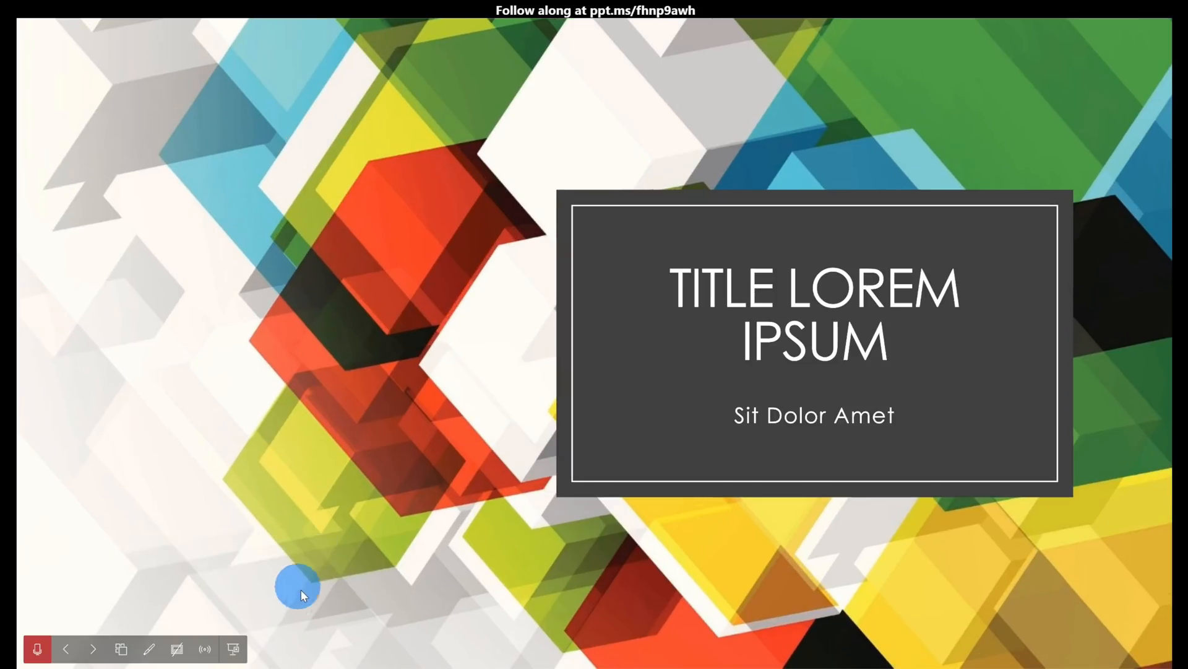
mouse_move(204, 646)
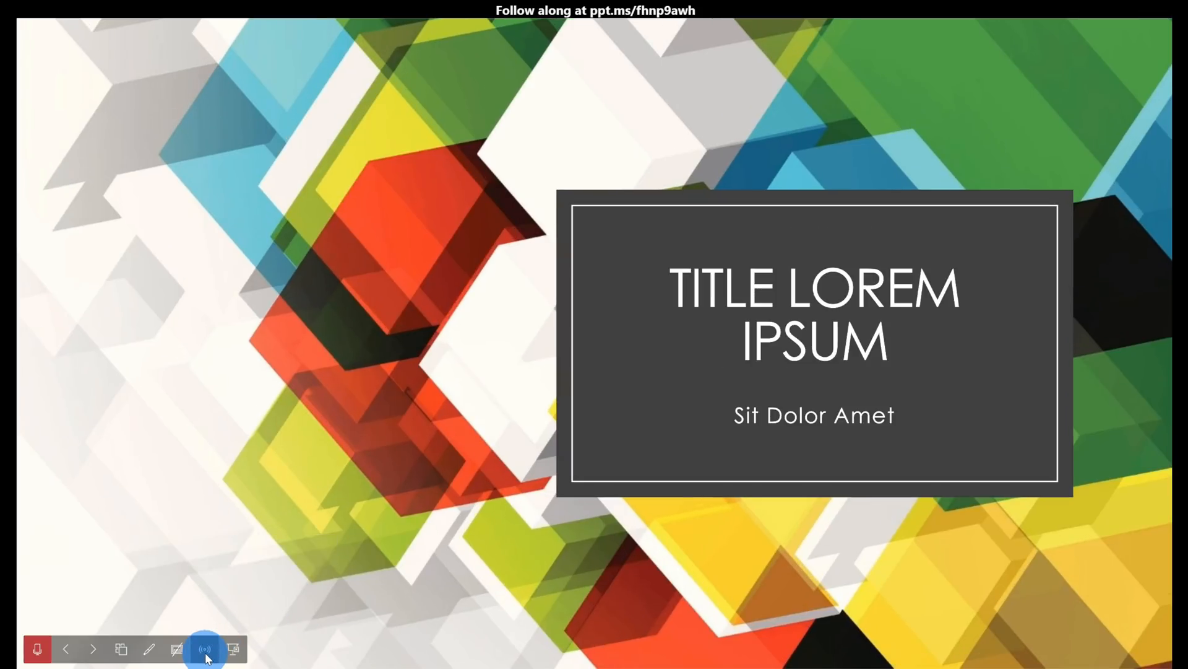
- Redisplay the welcome screen with the QR code, then return to the slide
left_click(205, 649)
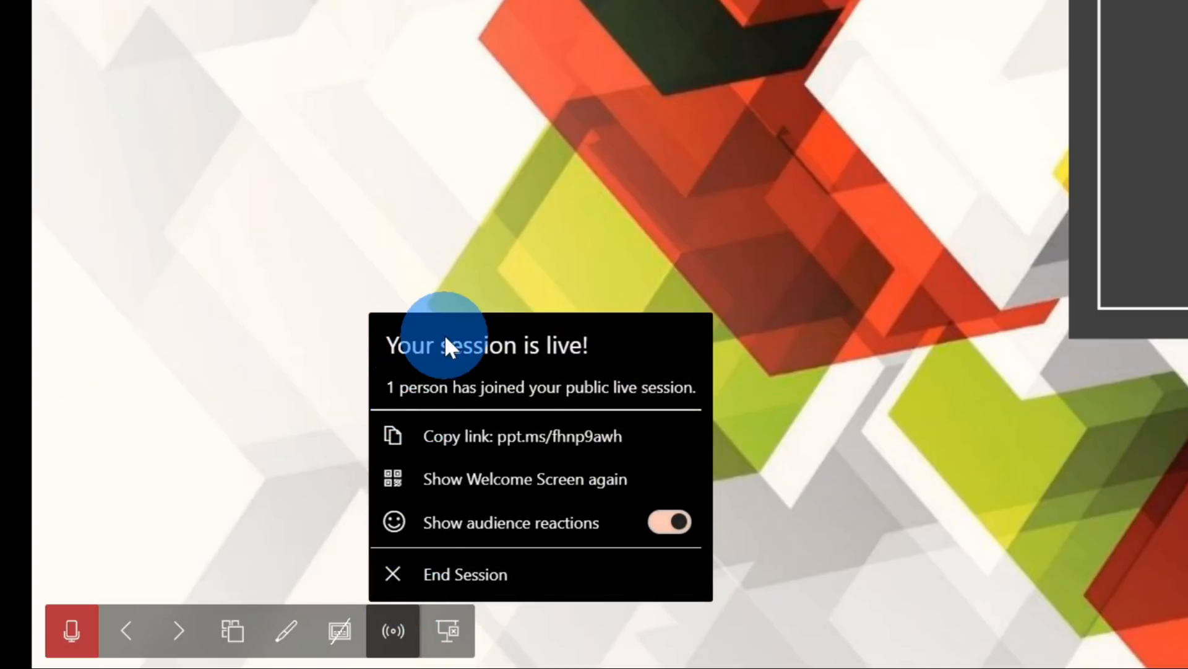
mouse_move(538, 414)
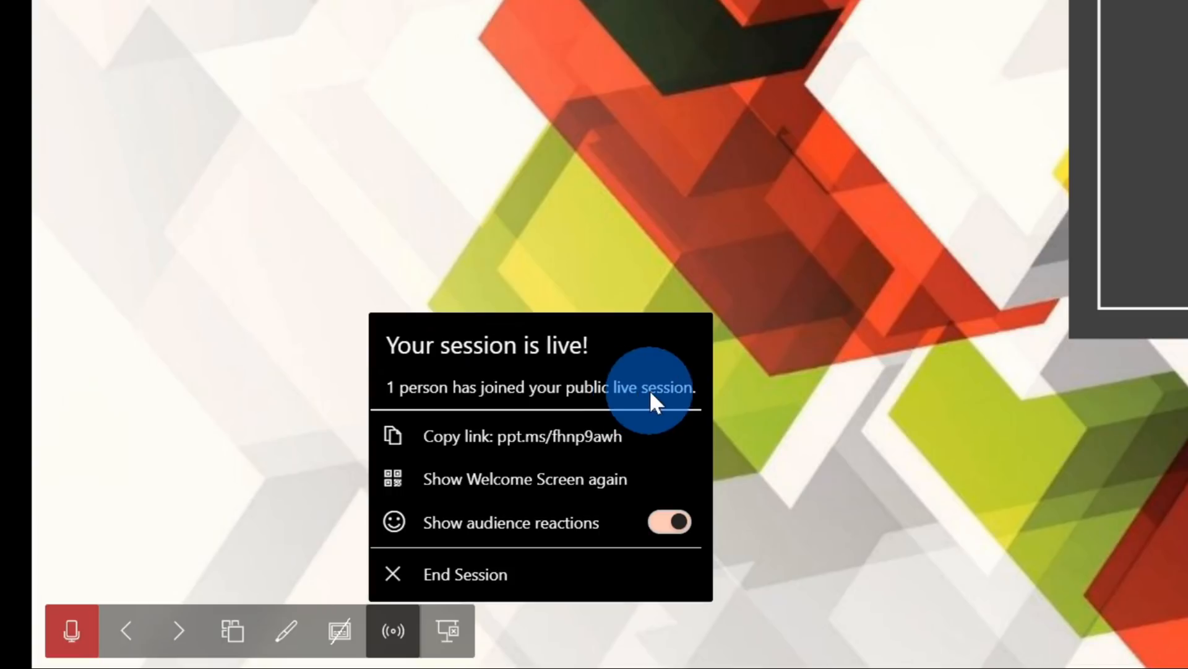
mouse_move(553, 448)
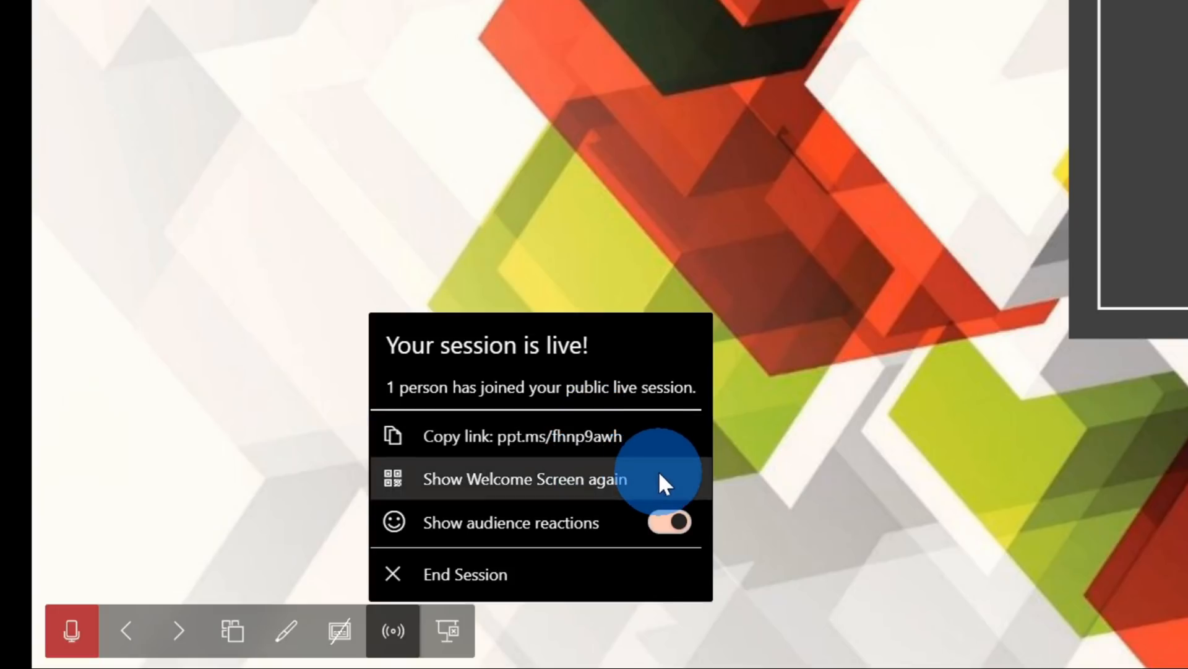
left_click(525, 479)
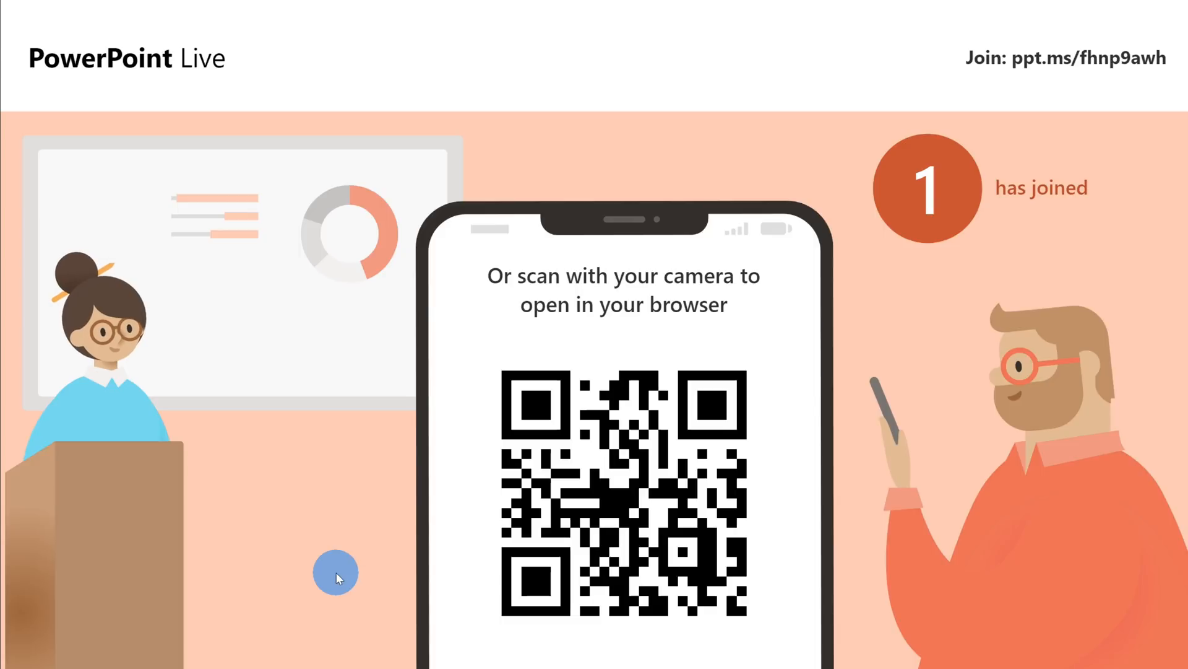
left_click(373, 632)
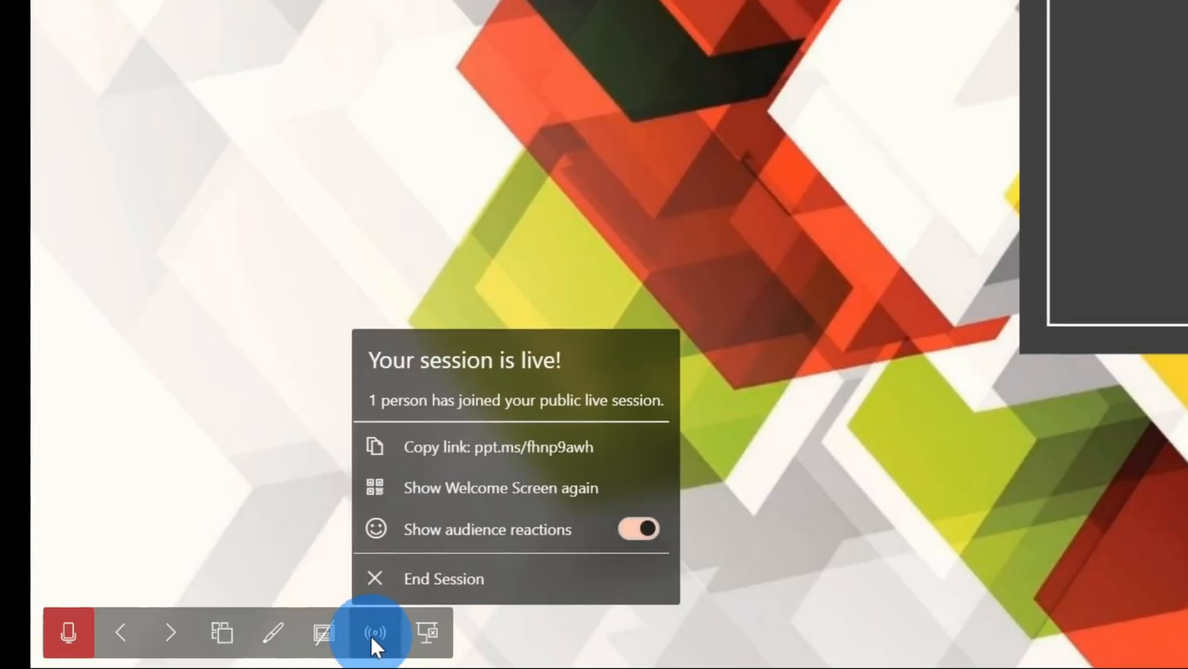
- Toggle Show audience reactions off and back on in the live session details
left_click(639, 530)
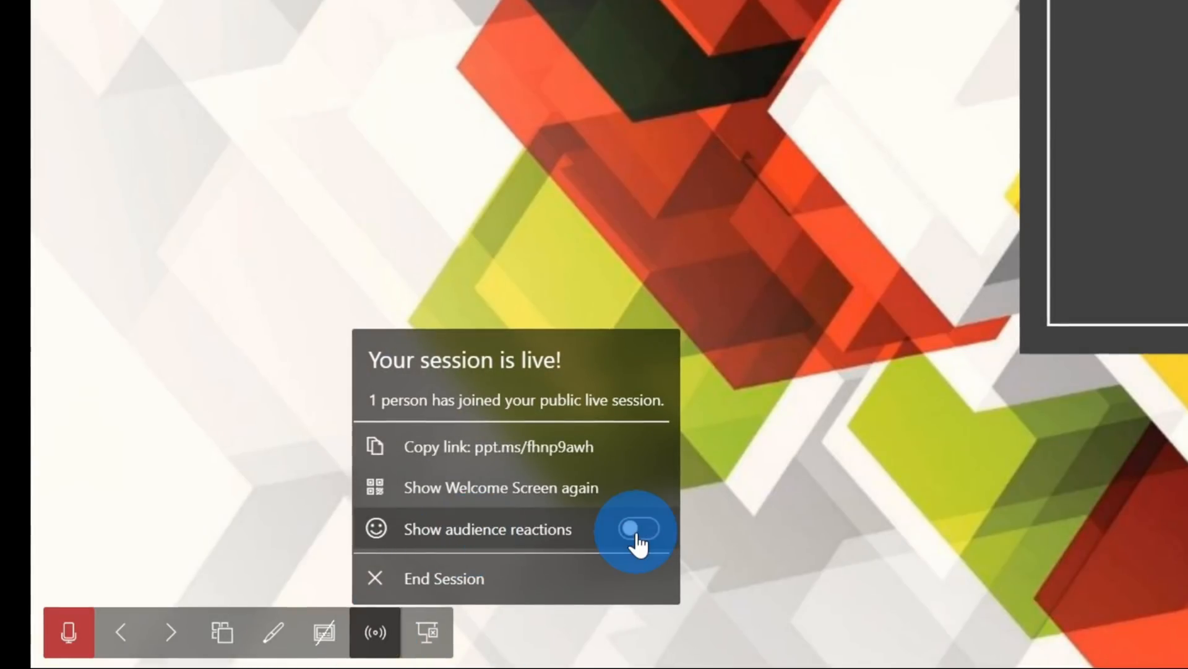
left_click(637, 530)
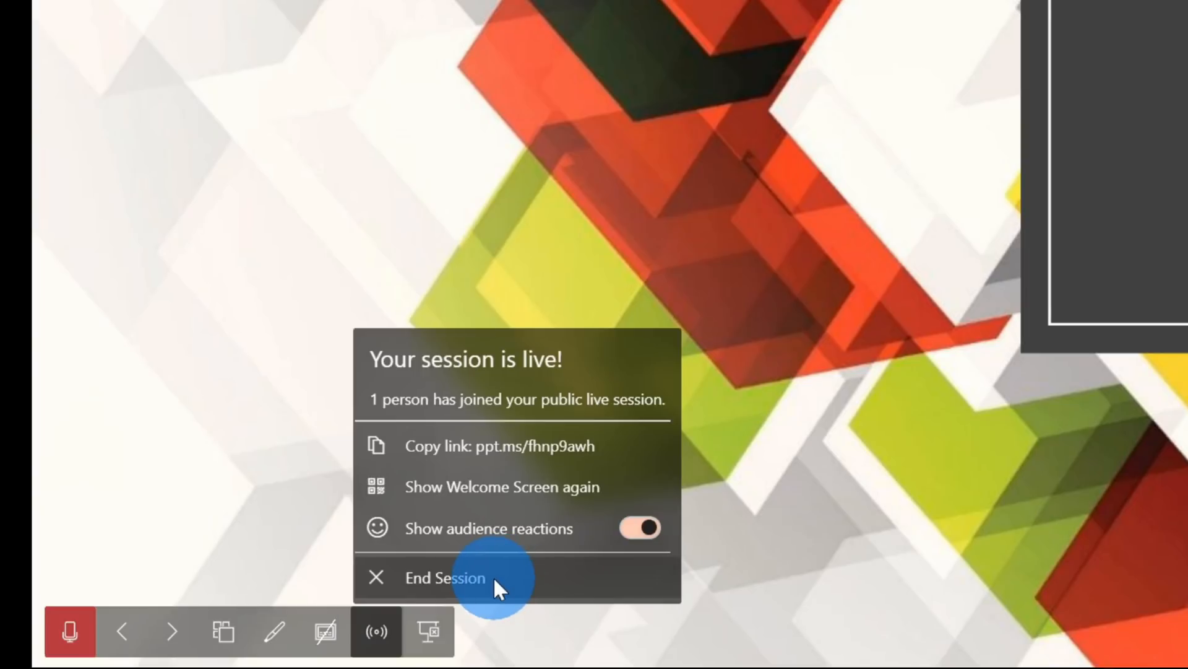
- End the live session and confirm, returning to the normal editing view
left_click(444, 577)
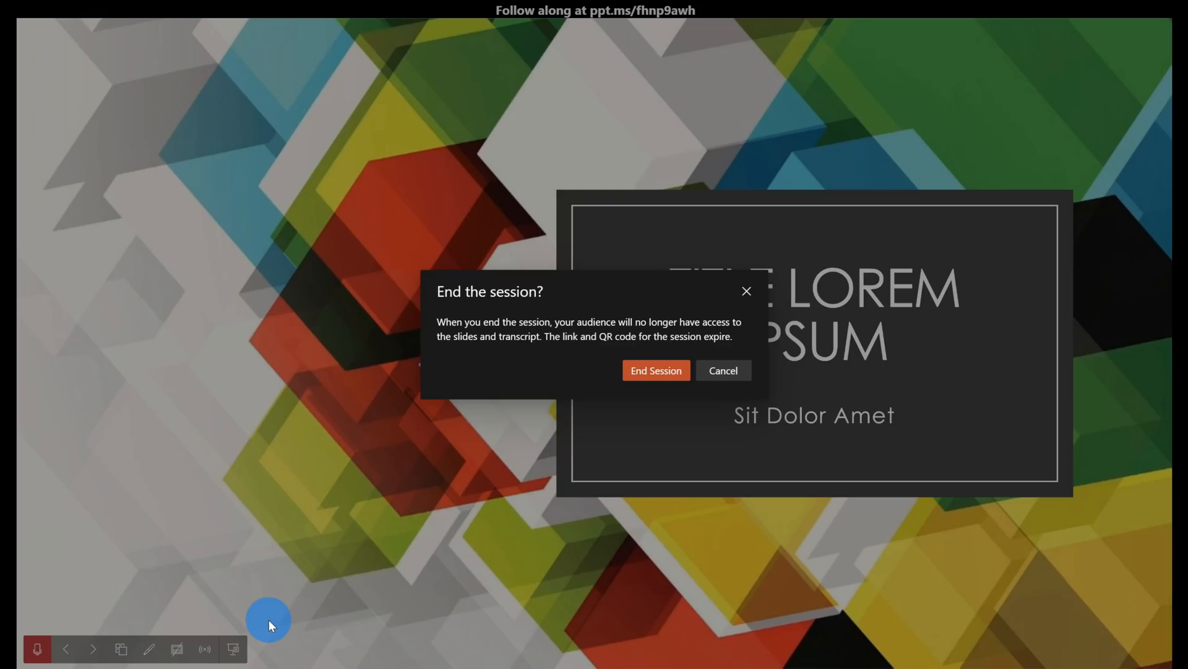
left_click(656, 370)
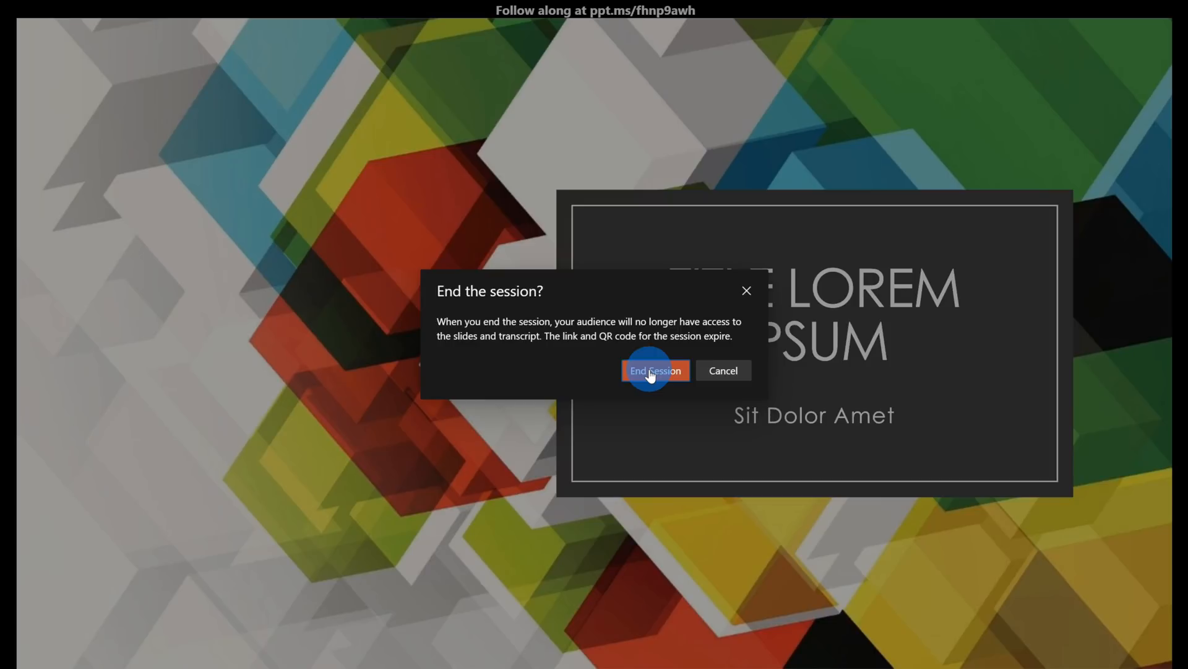
left_click(656, 371)
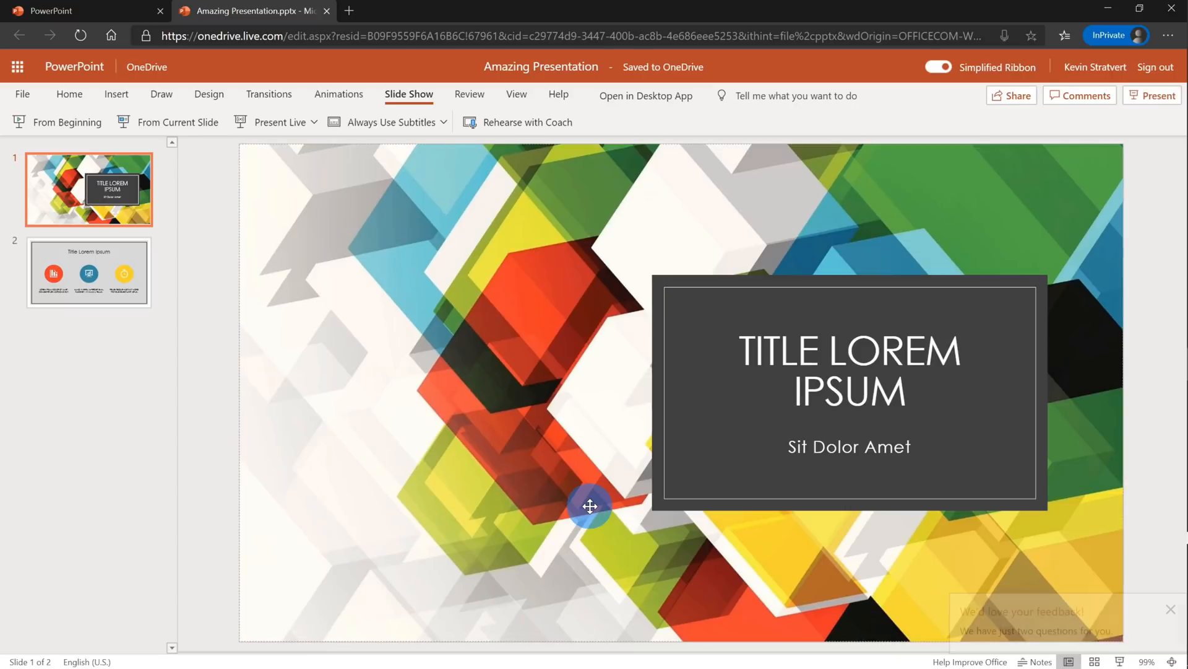